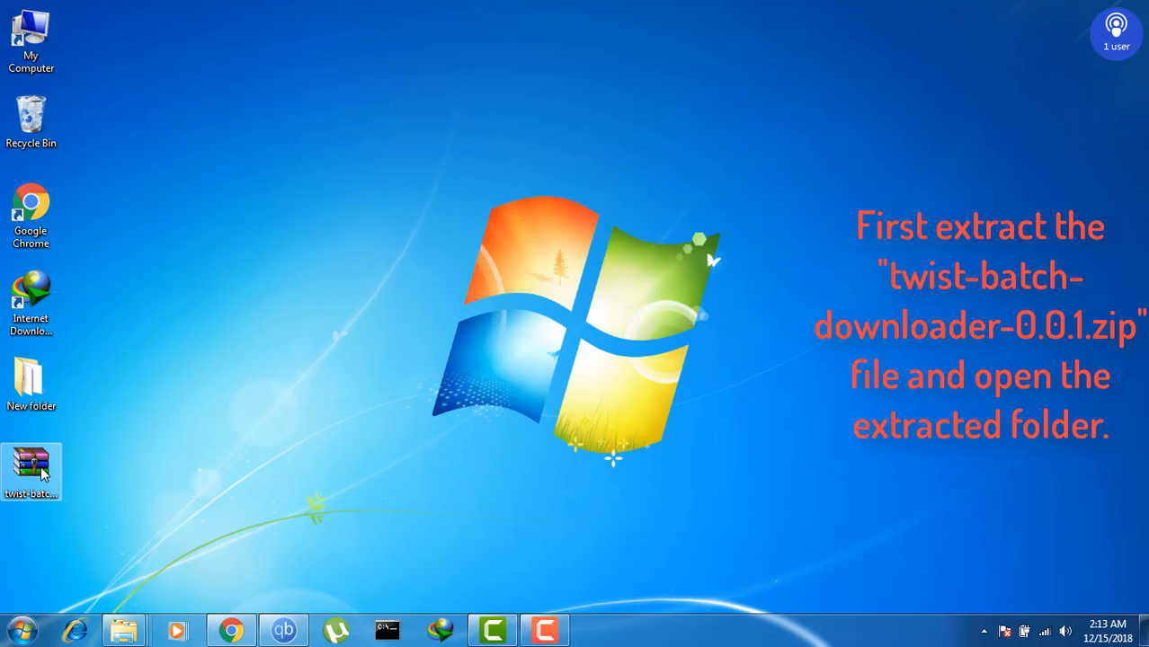
# Extract the twist-batch-downloader zip on the desktop and open the twist-batch-downloader-0.0.1 folder
pyautogui.rightClick(31, 472)
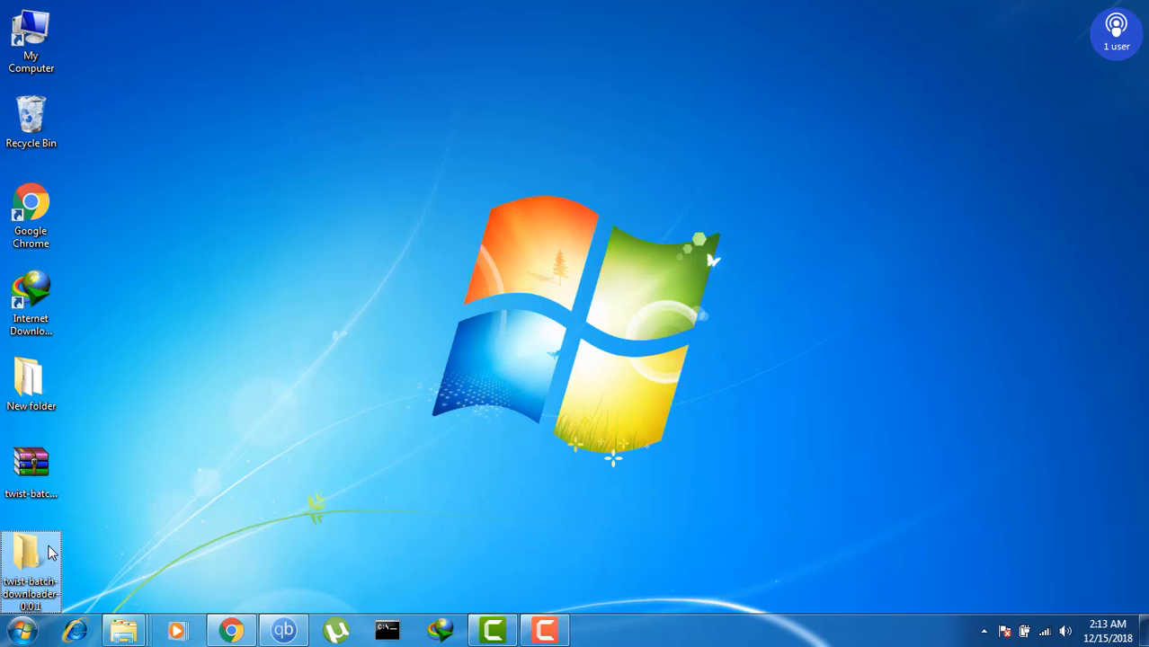
pyautogui.doubleClick(30, 561)
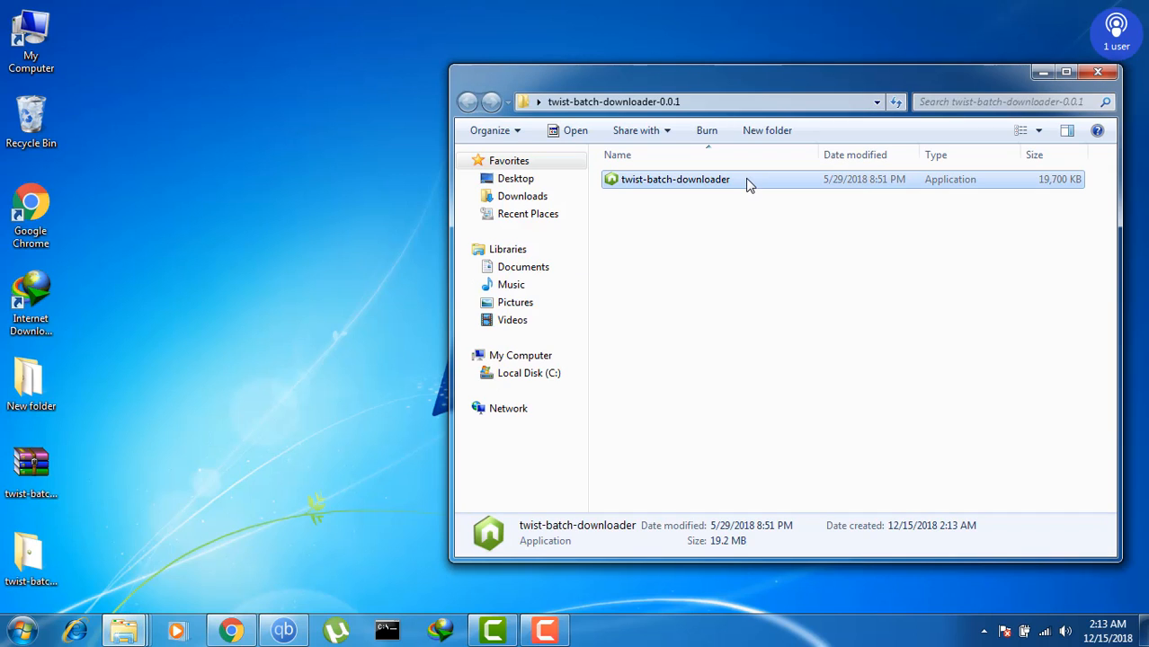
pyautogui.doubleClick(675, 179)
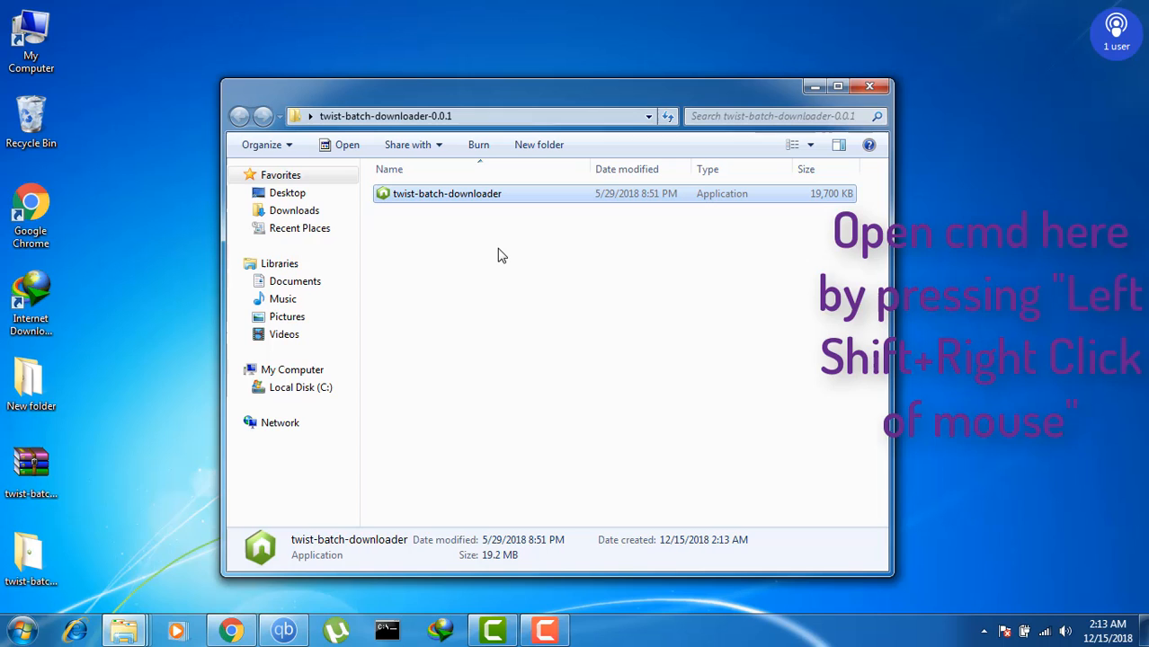
pyautogui.moveTo(515, 49)
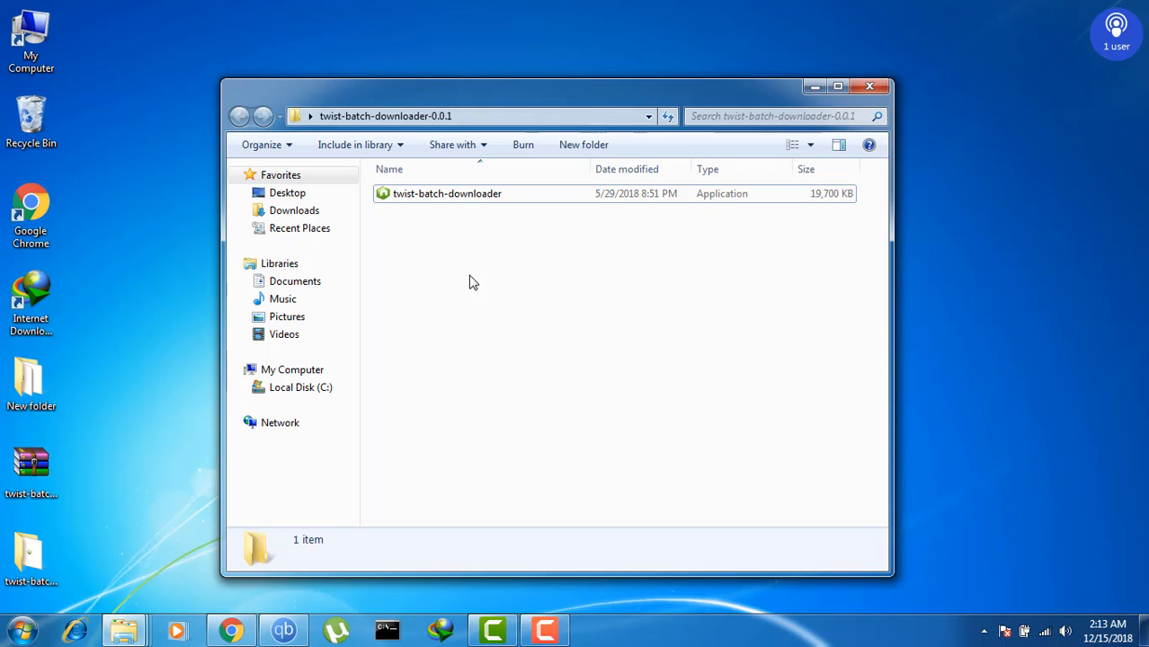
# Open a command window in the twist-batch-downloader-0.0.1 folder and start typing the tool name
pyautogui.rightClick(474, 282)
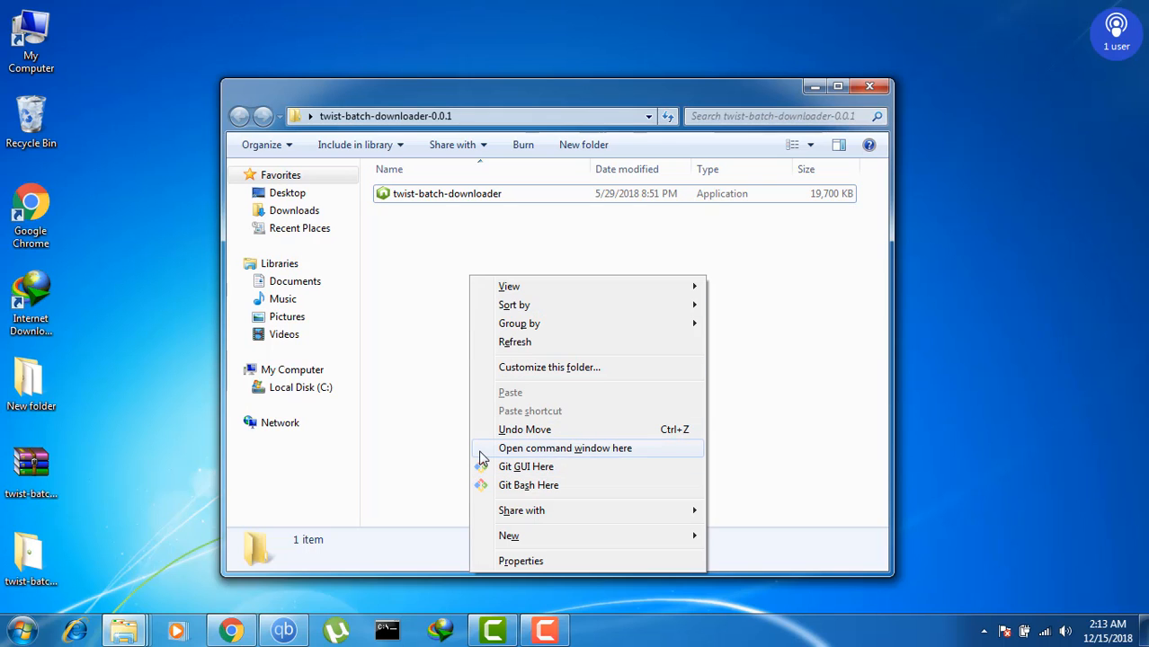
pyautogui.click(564, 448)
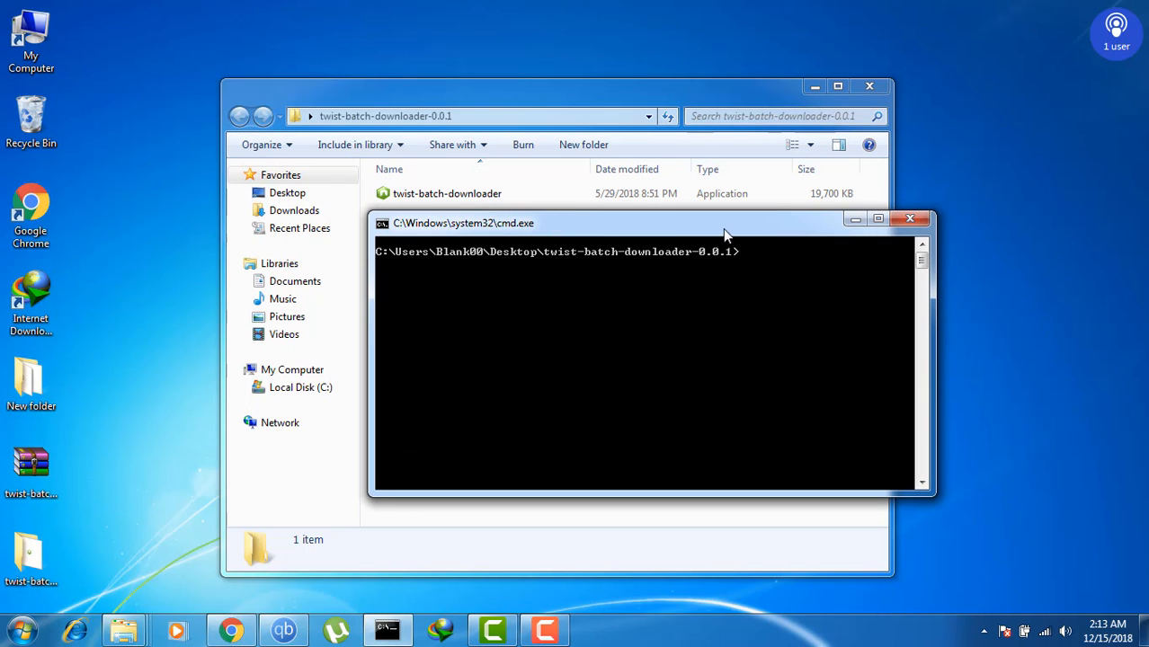
pyautogui.moveTo(701, 344)
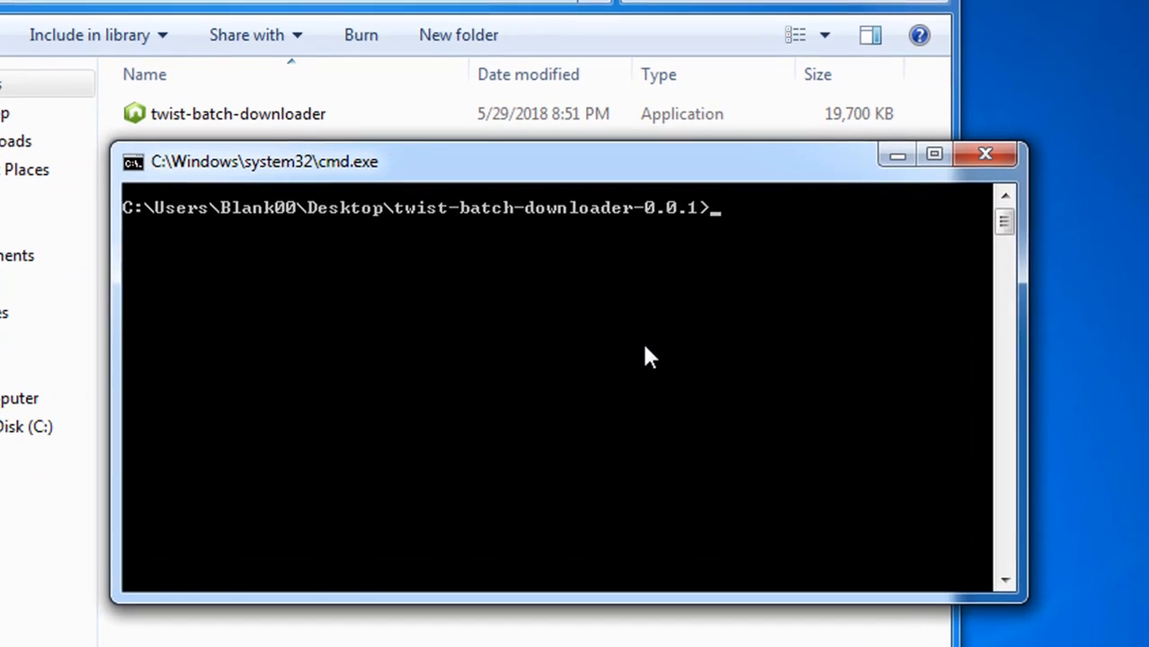
pyautogui.write('tw')
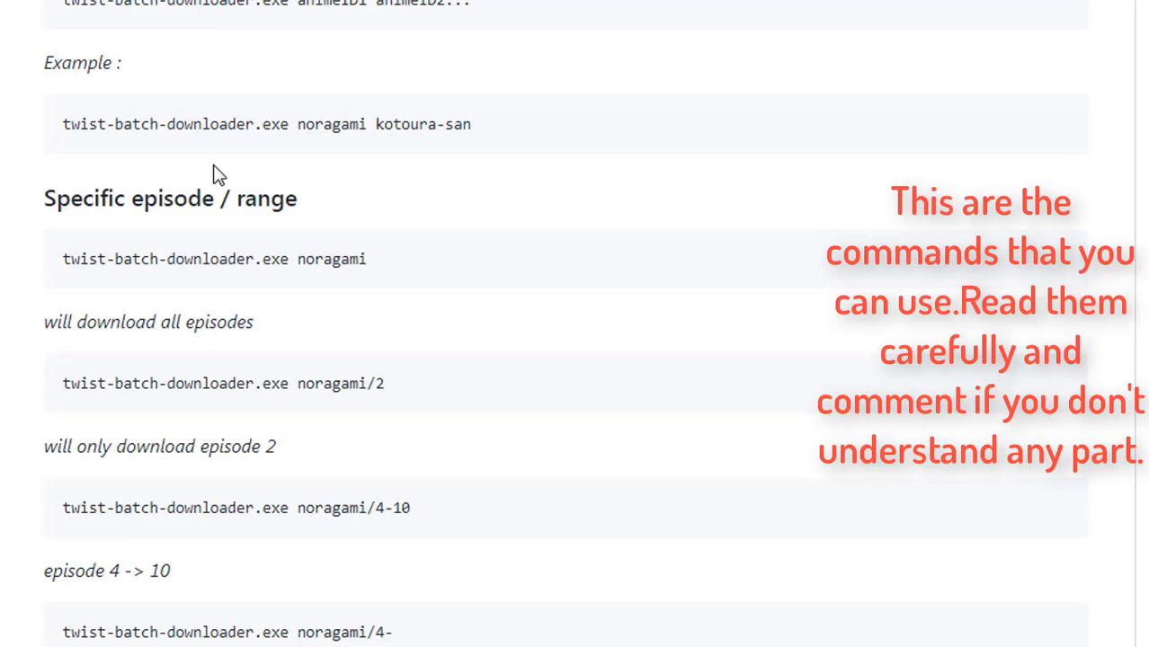
pyautogui.scroll(-3)
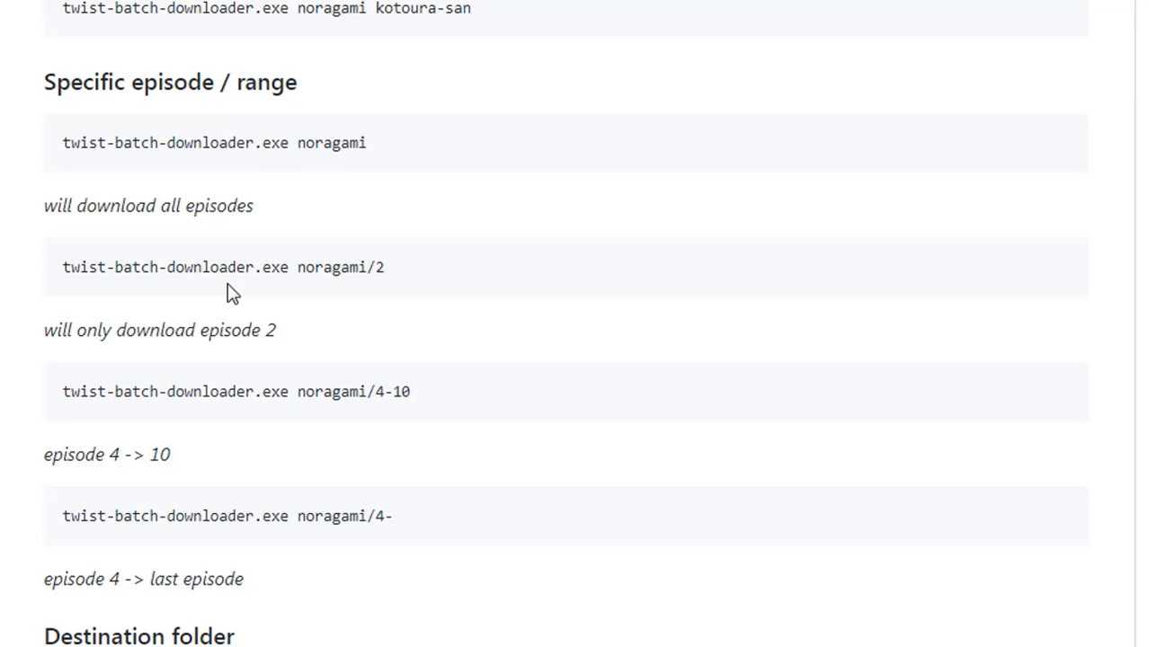
pyautogui.scroll(-3)
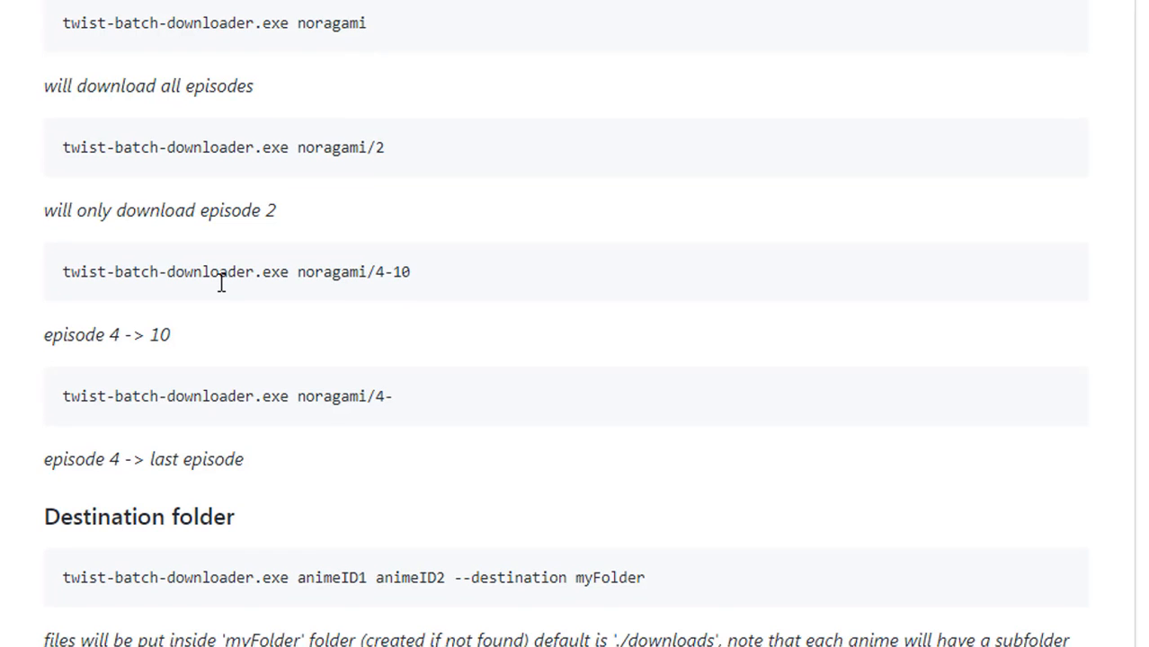
pyautogui.scroll(-3)
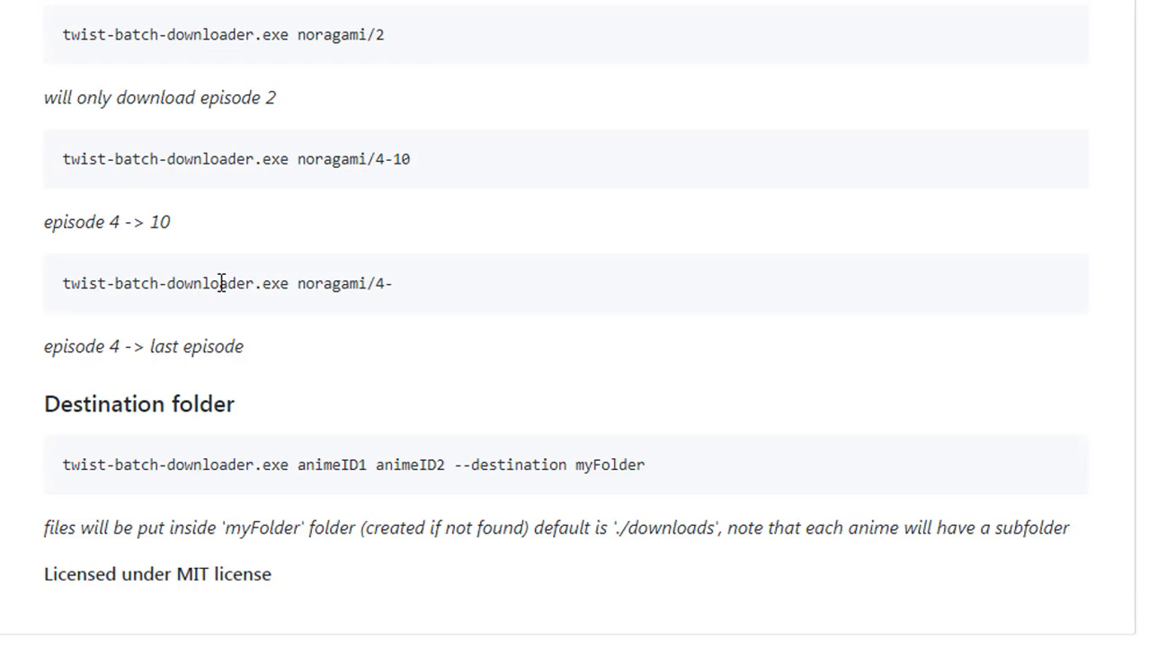
pyautogui.scroll(-3)
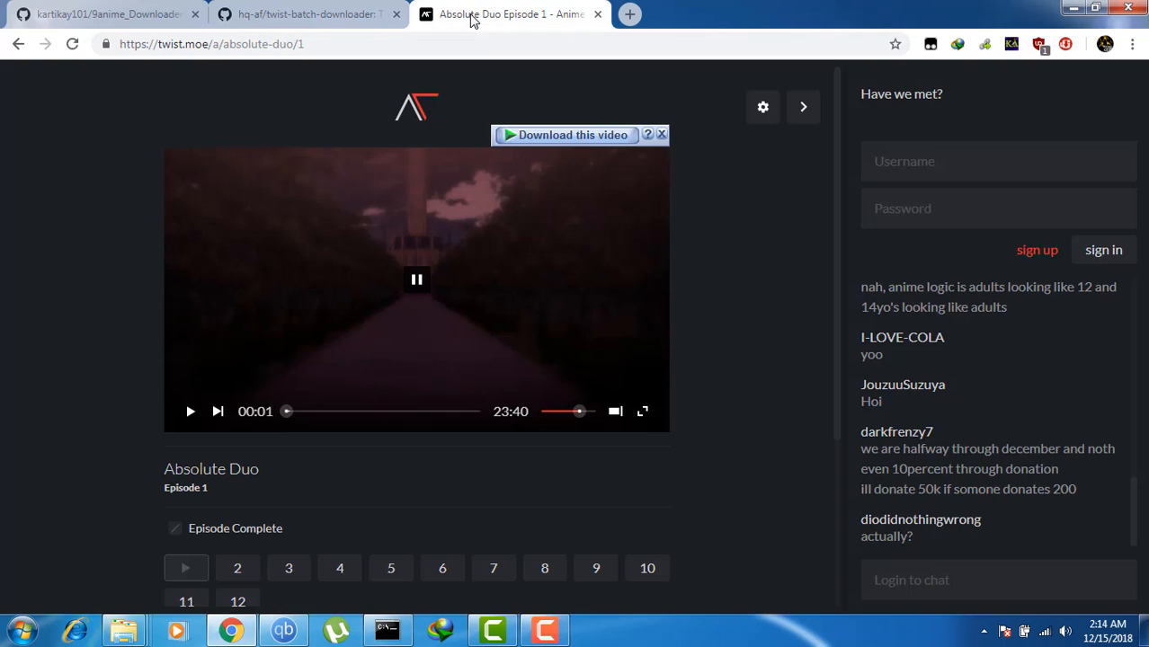
pyautogui.moveTo(292, 51)
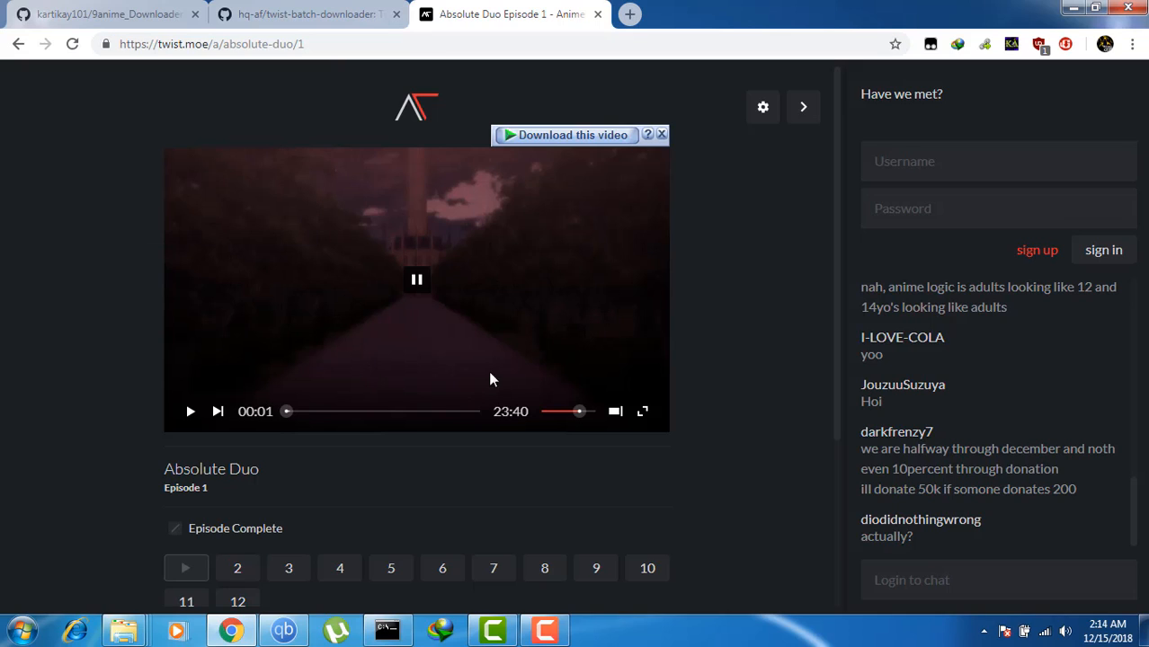
pyautogui.moveTo(226, 302)
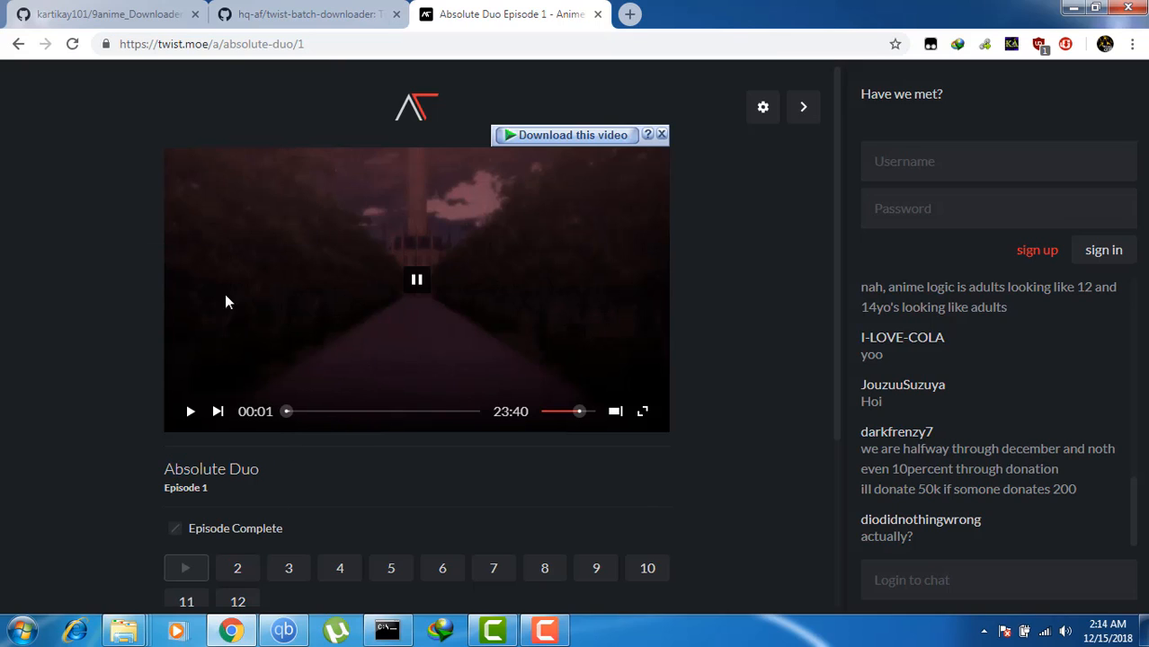
pyautogui.click(212, 43)
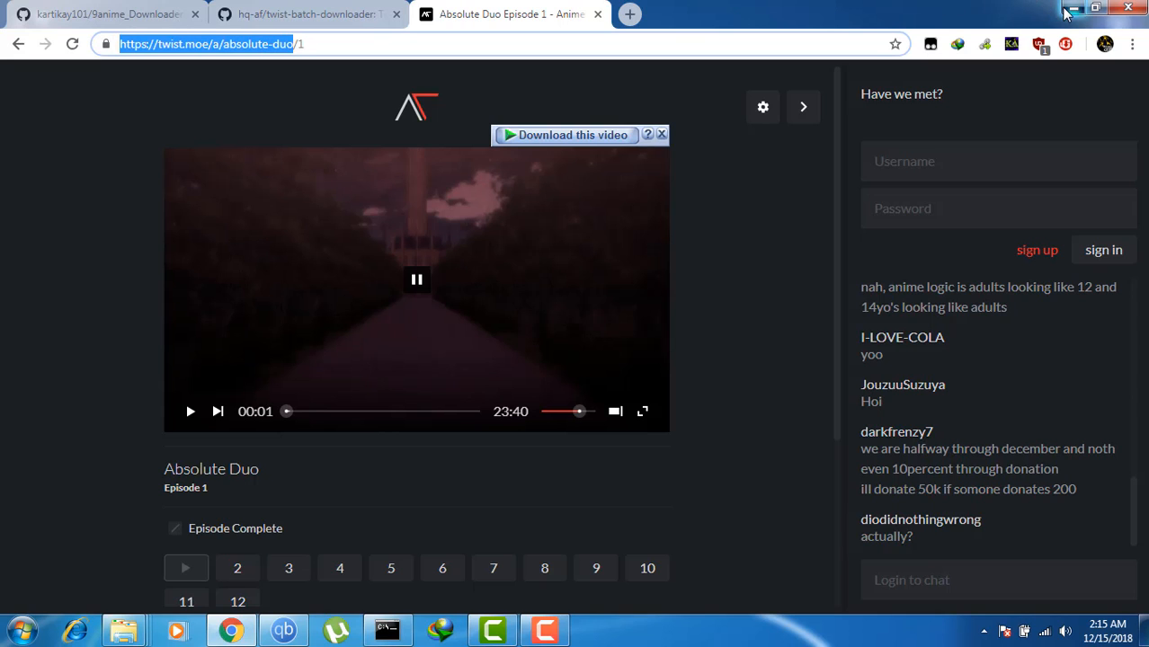
pyautogui.click(1096, 8)
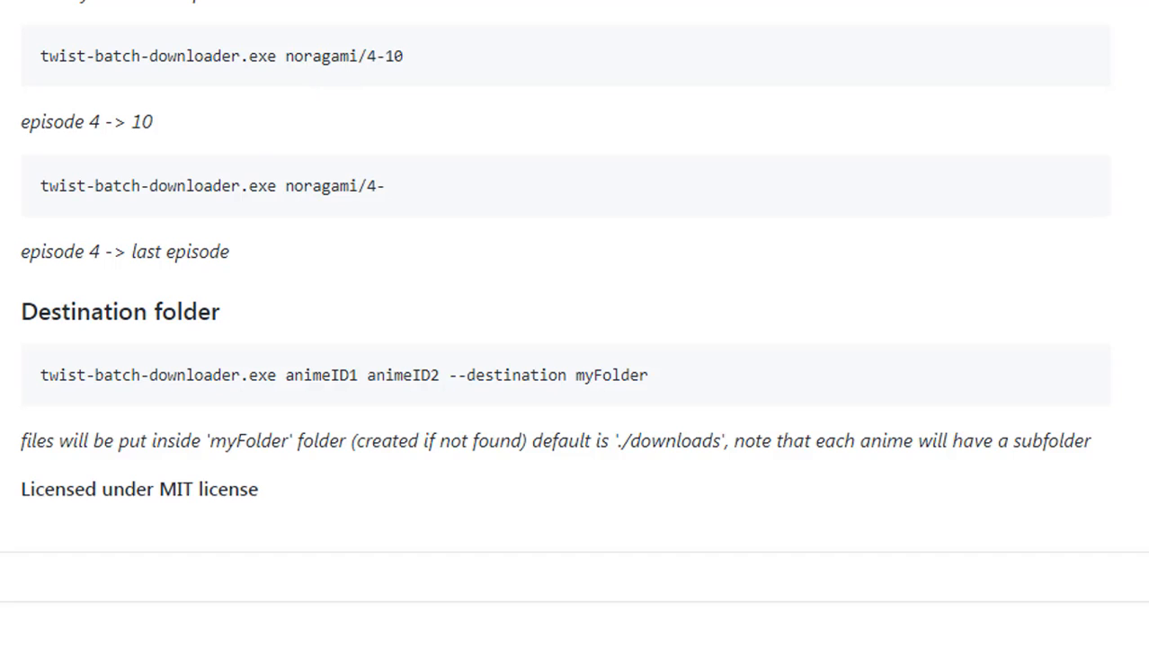
pyautogui.scroll(3)
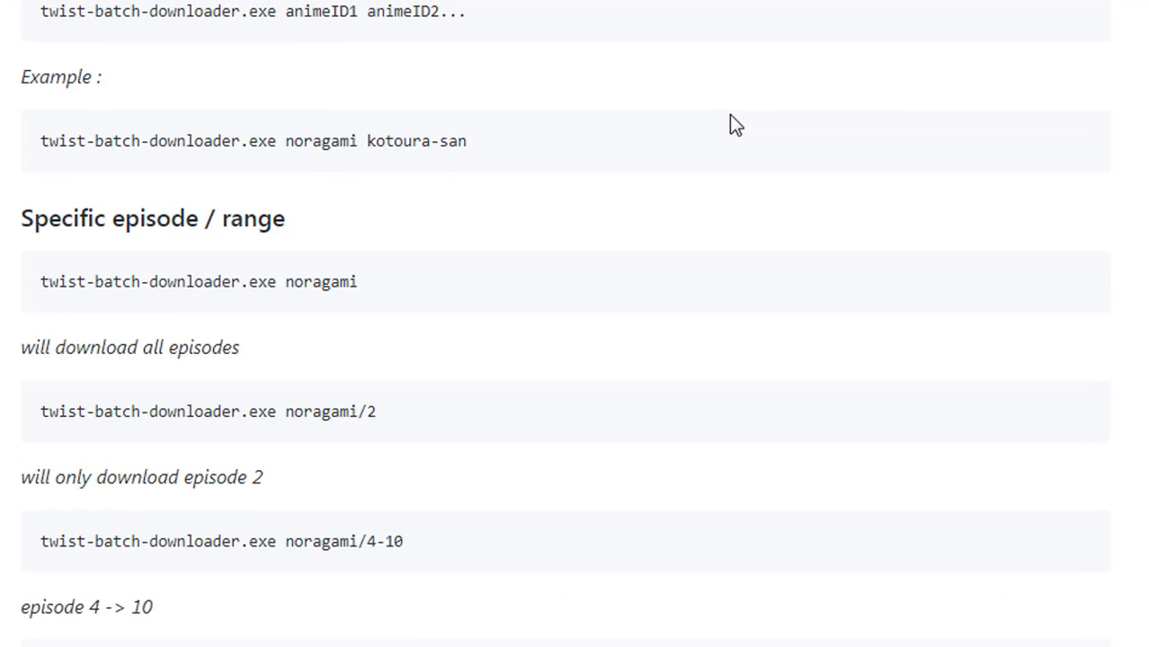
pyautogui.scroll(-3)
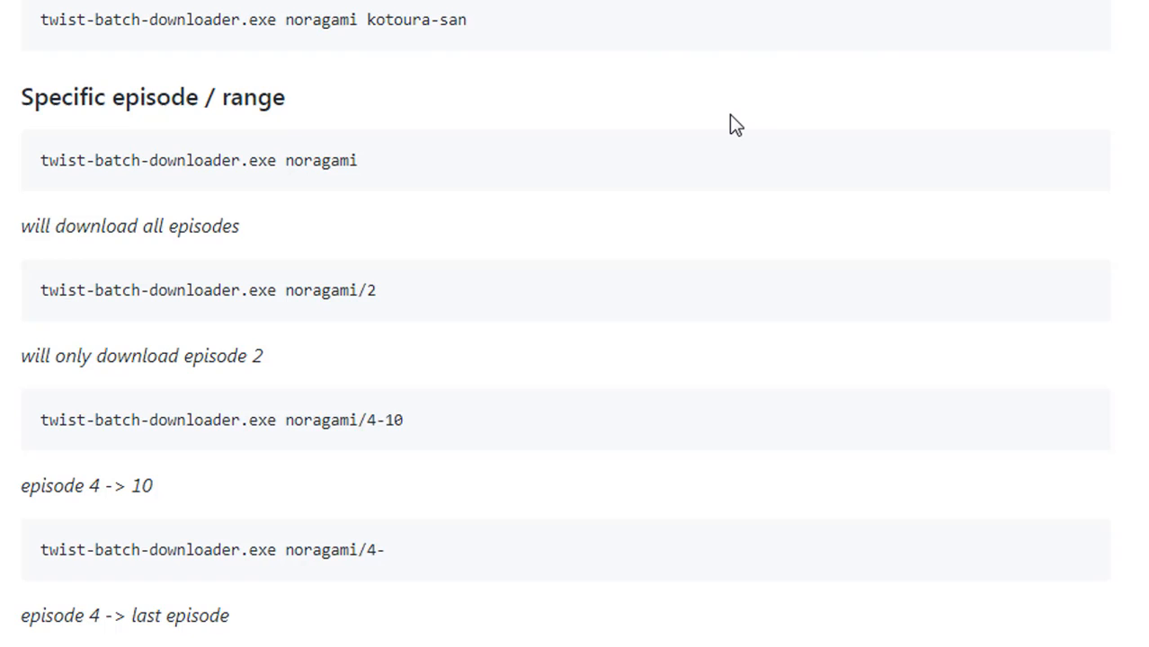
pyautogui.scroll(3)
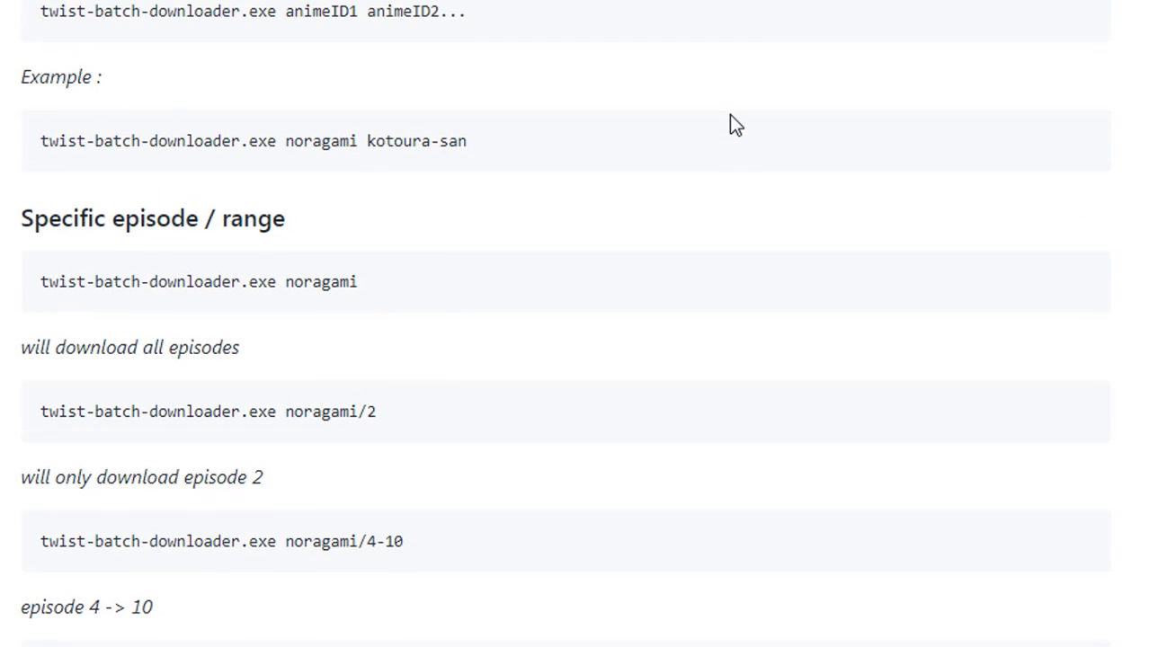
pyautogui.scroll(-3)
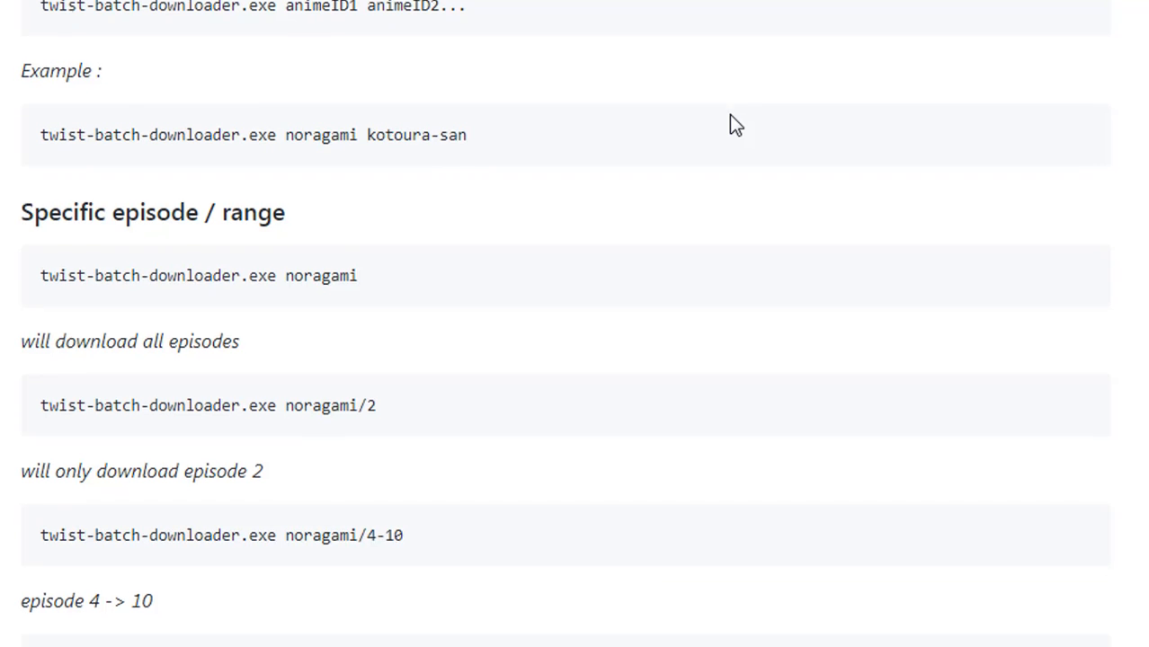
pyautogui.scroll(-3)
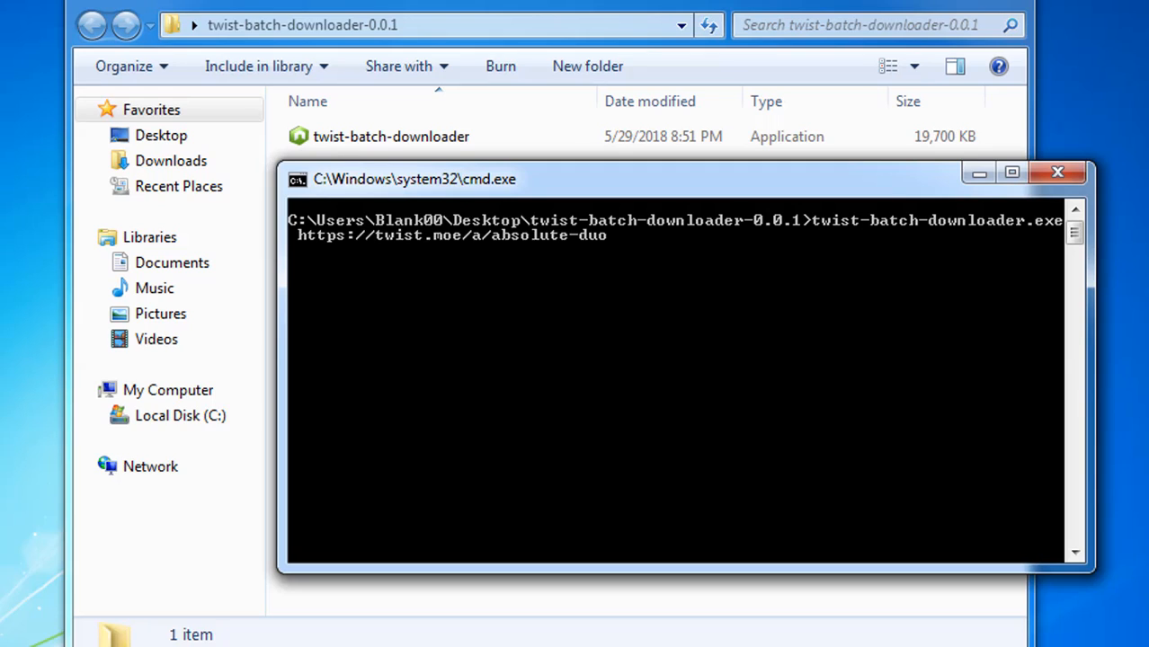
# Run twist-batch-downloader.exe on the absolute-duo URL with /4-10 to download episodes 4–10
pyautogui.write('/')
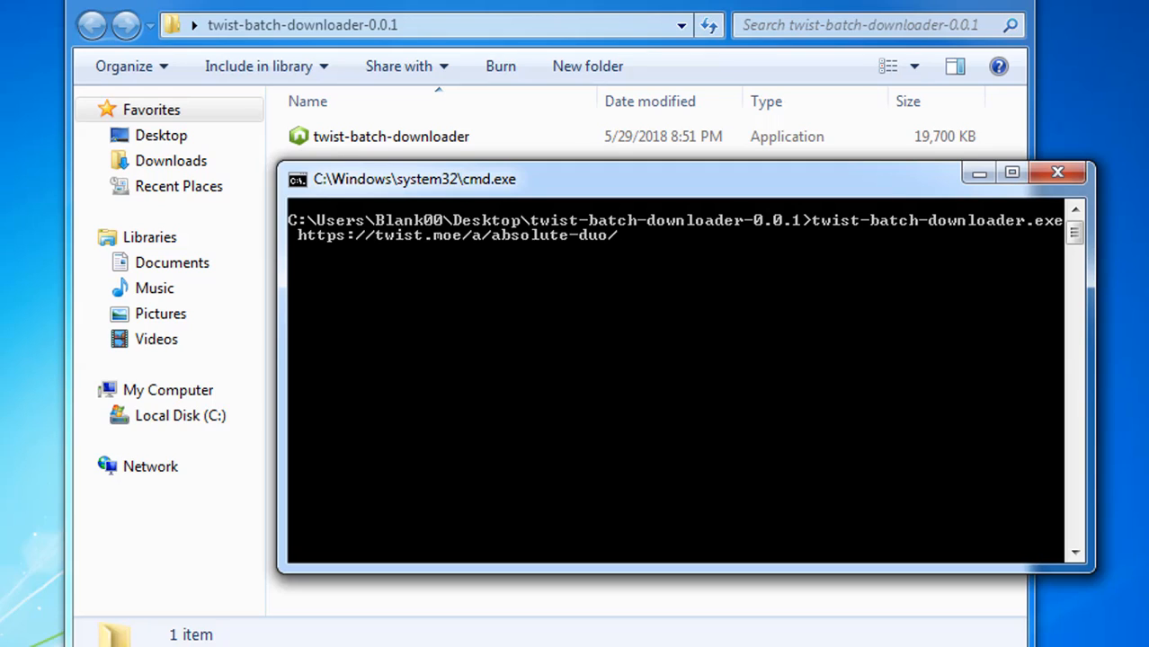
pyautogui.press('Backspace')
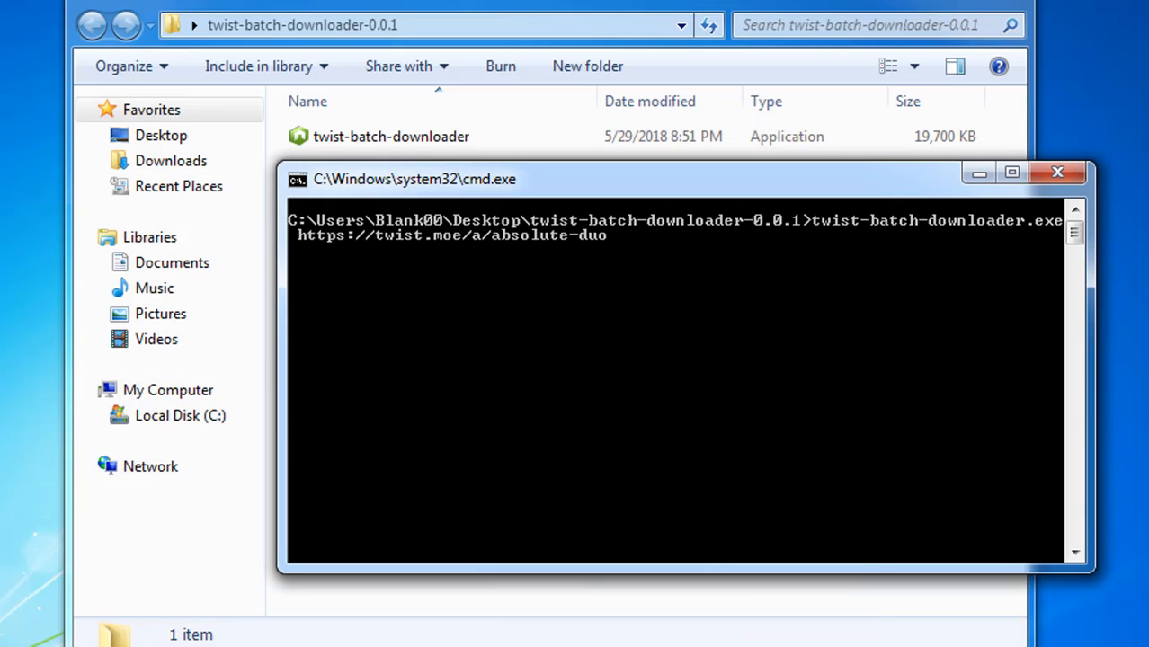
pyautogui.write('/4')
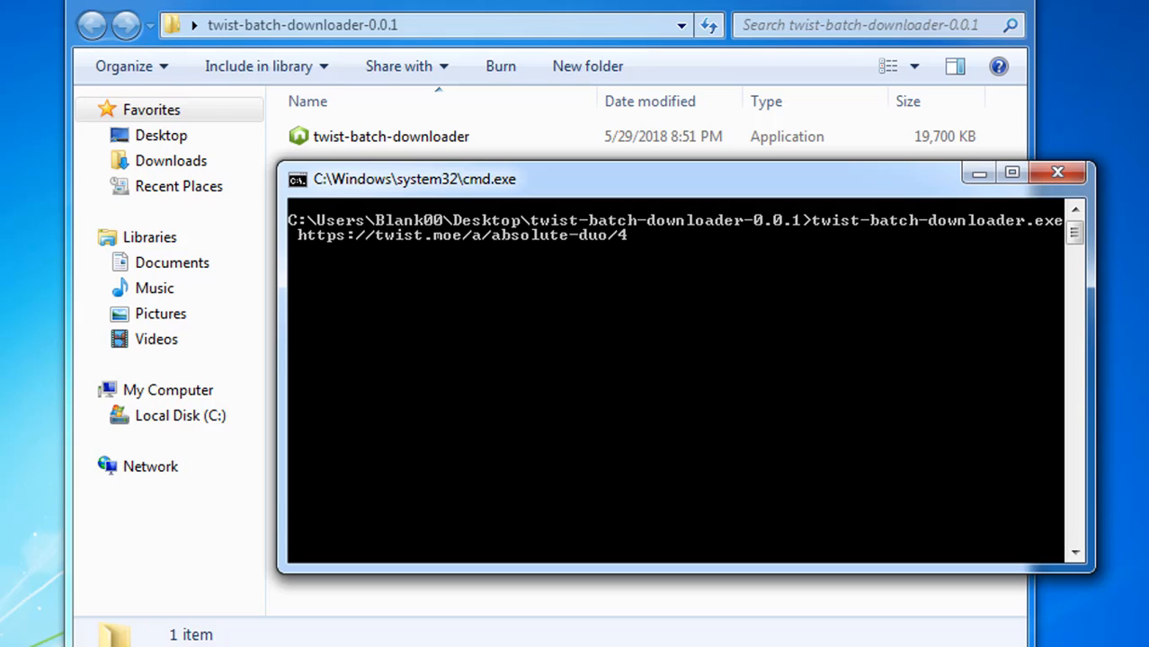
pyautogui.write('-10')
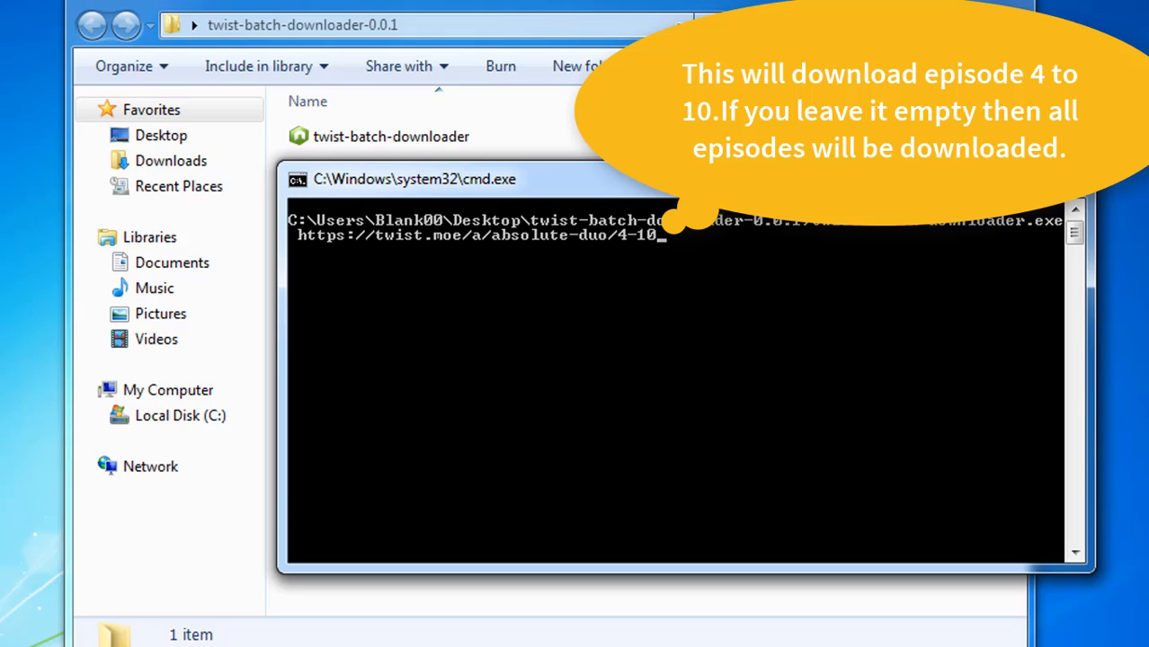
pyautogui.press('Return')
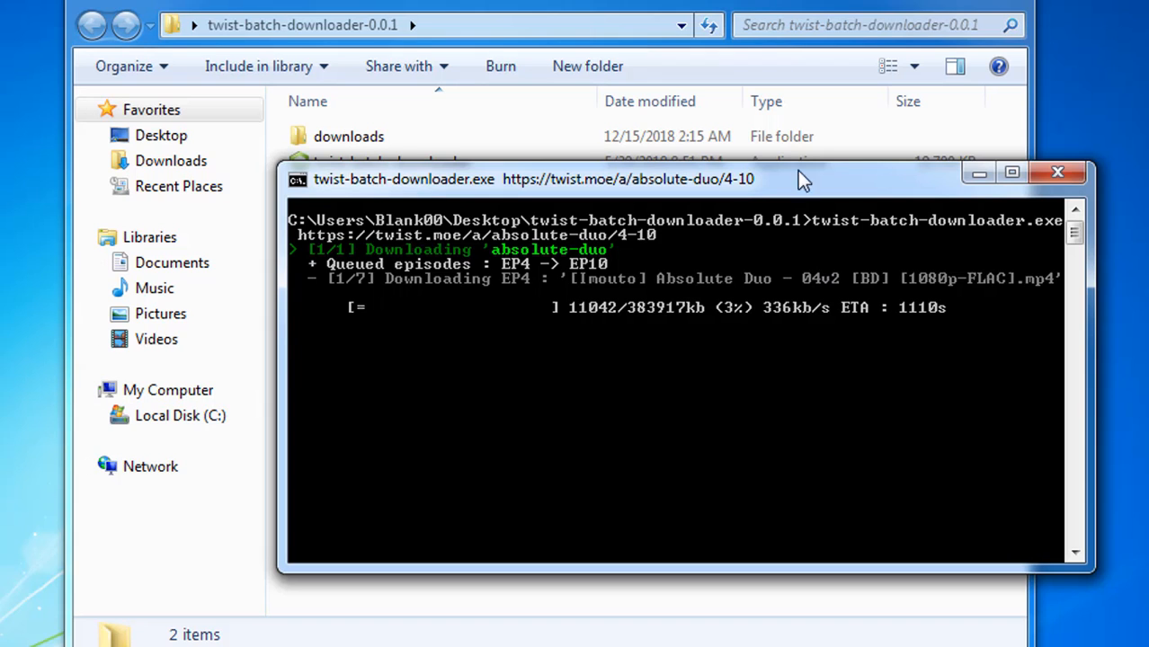
# Open the new downloads folder and its absolute-duo subfolder showing the episode 04v2 mp4
pyautogui.click(1057, 173)
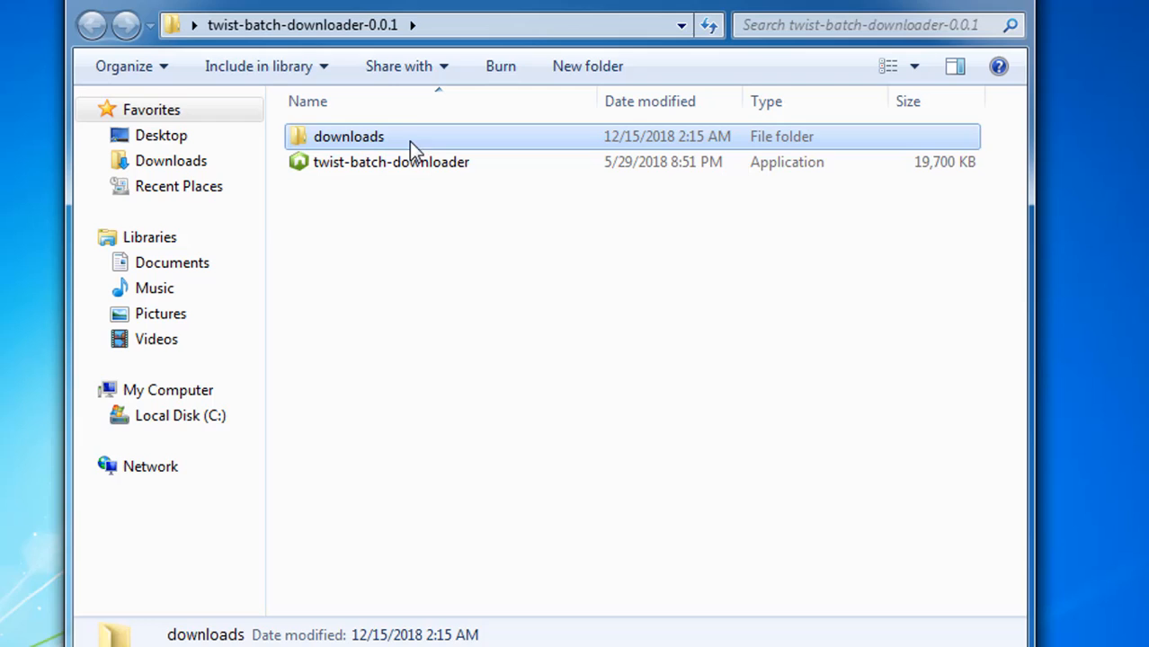
pyautogui.doubleClick(348, 136)
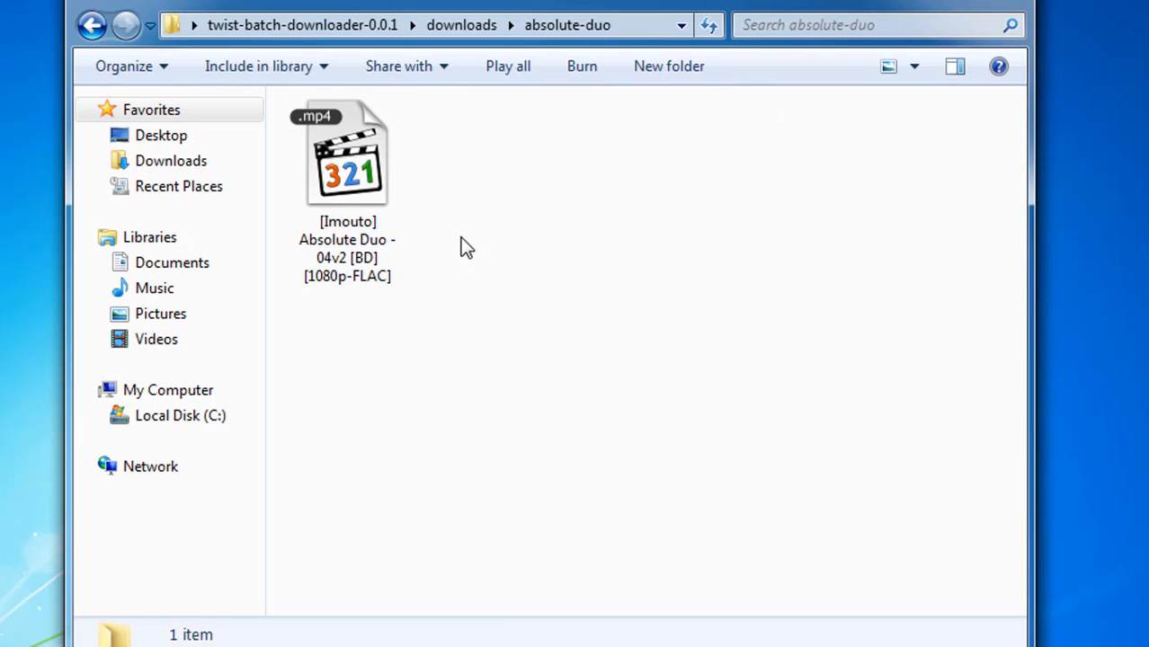